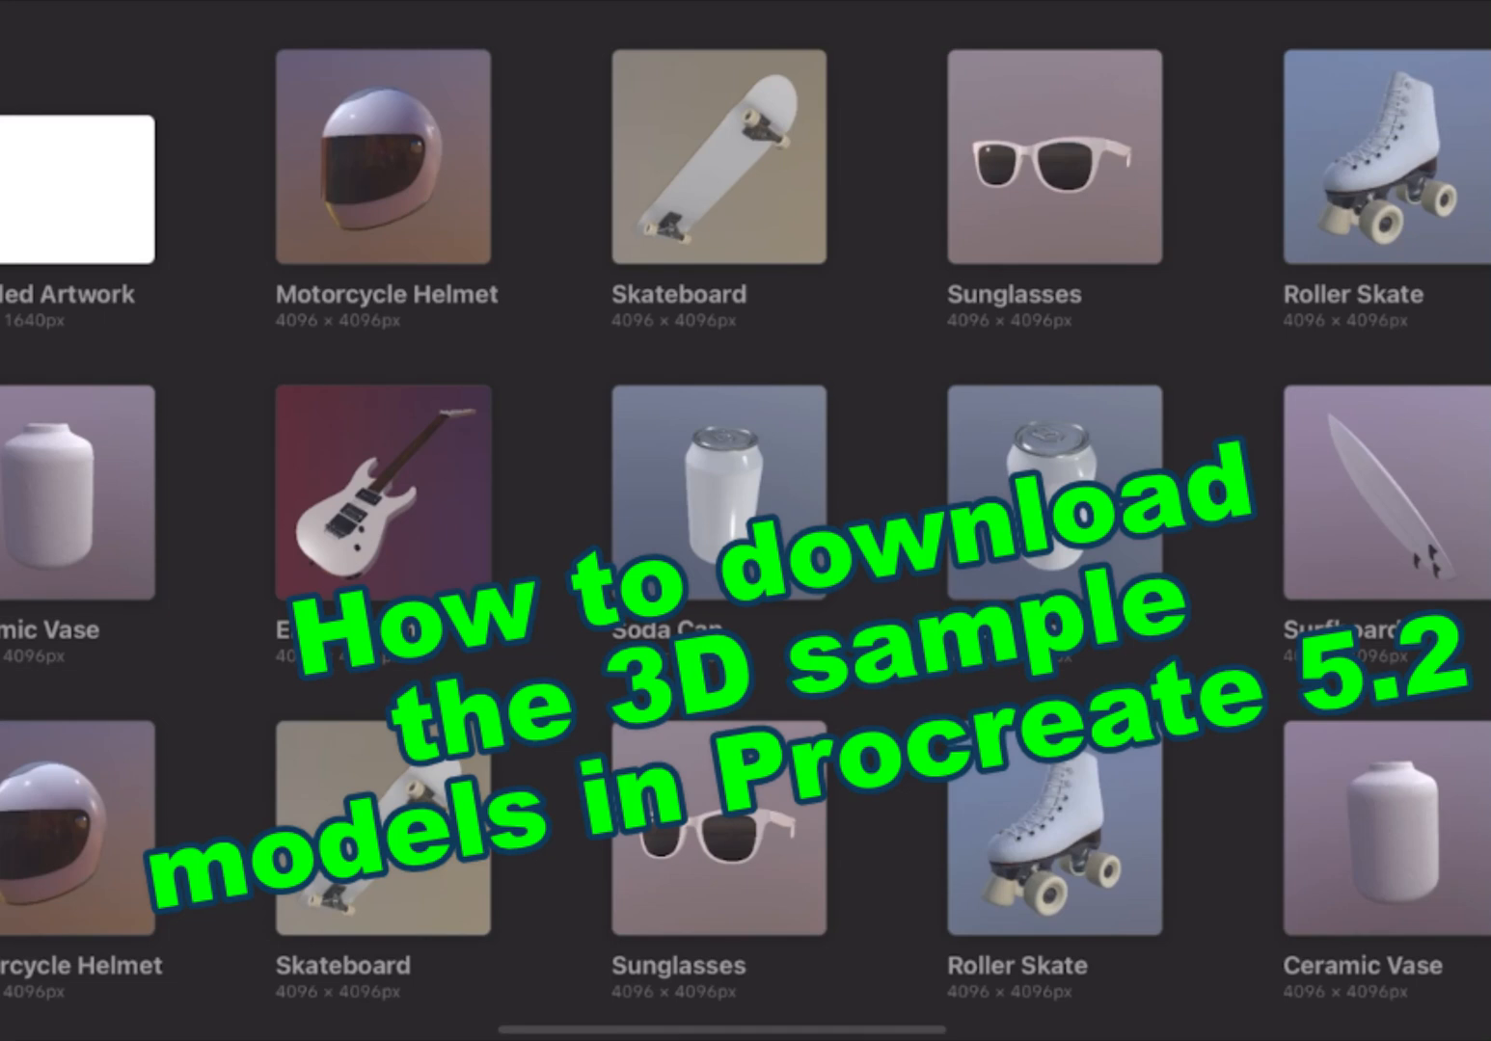
- Open the Soda Can sample artwork from the gallery onto the canvas
{"action": "left_click", "coordinate": [718, 491]}
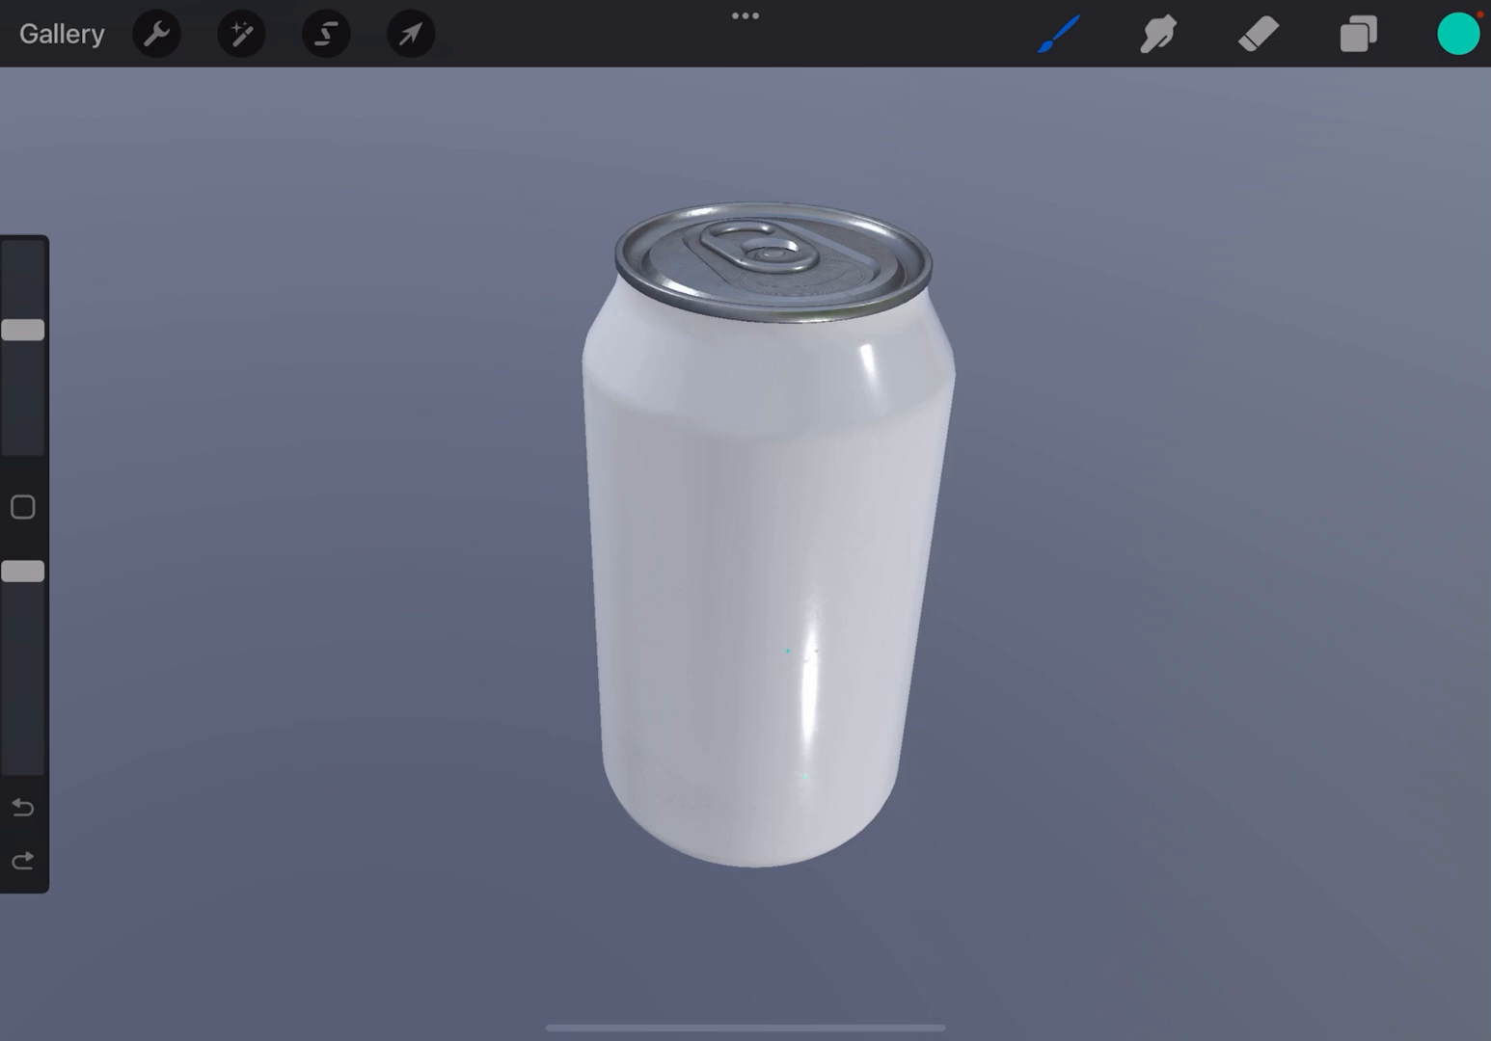
{"action": "left_click", "coordinate": [154, 33]}
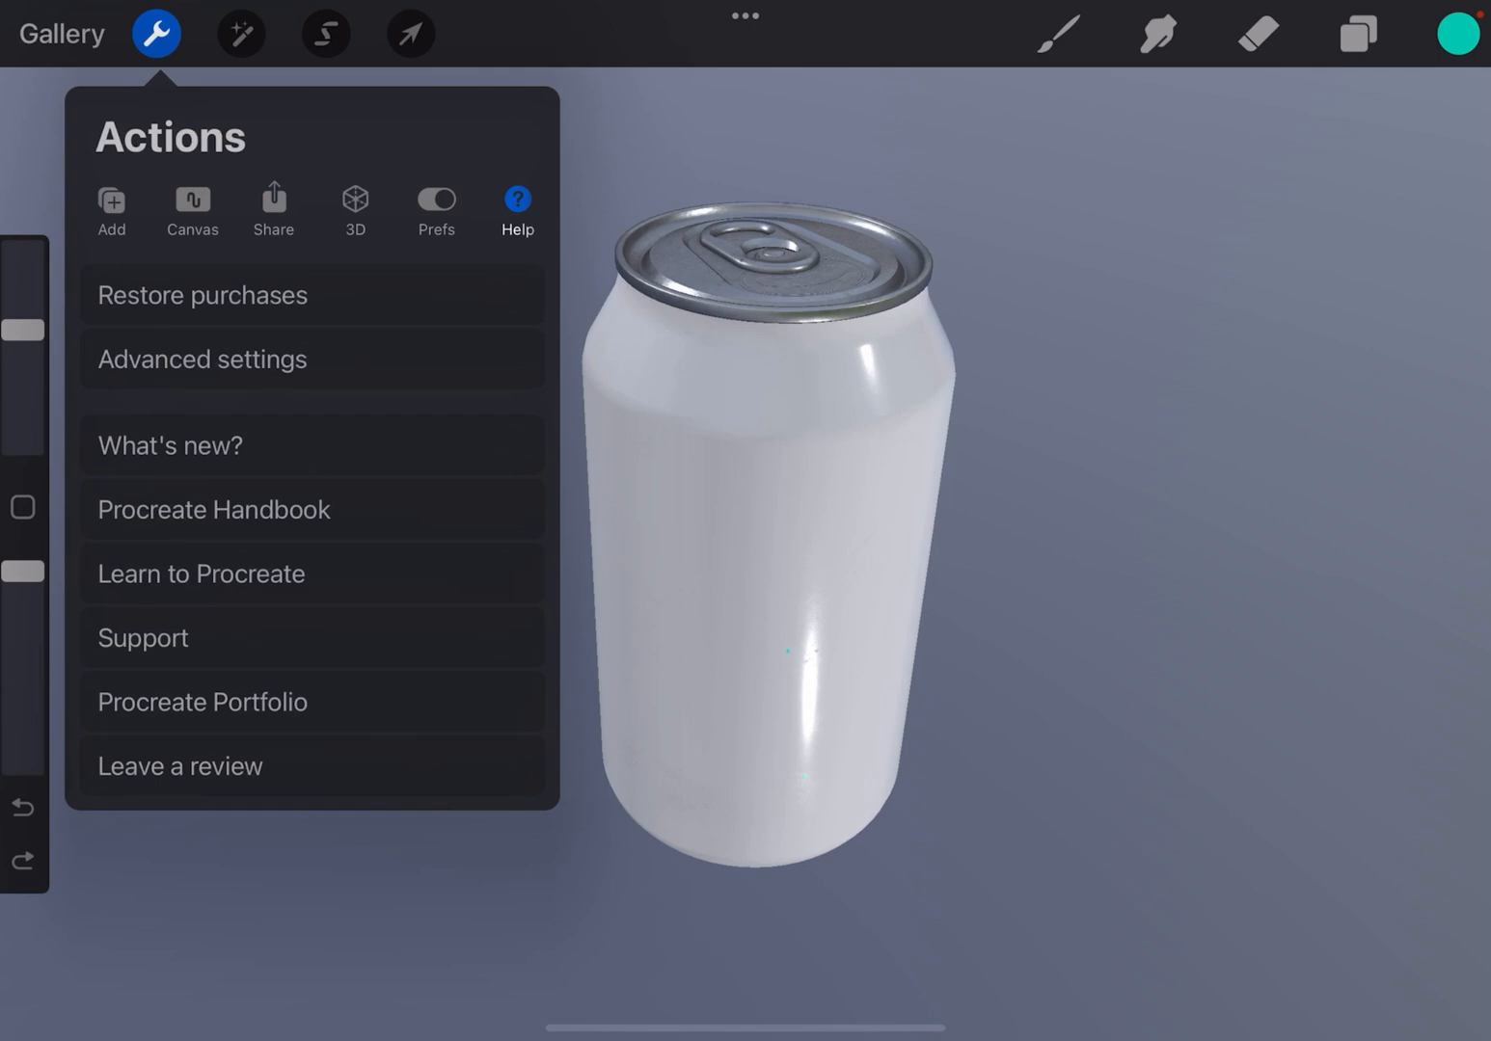
{"action": "left_click", "coordinate": [169, 445]}
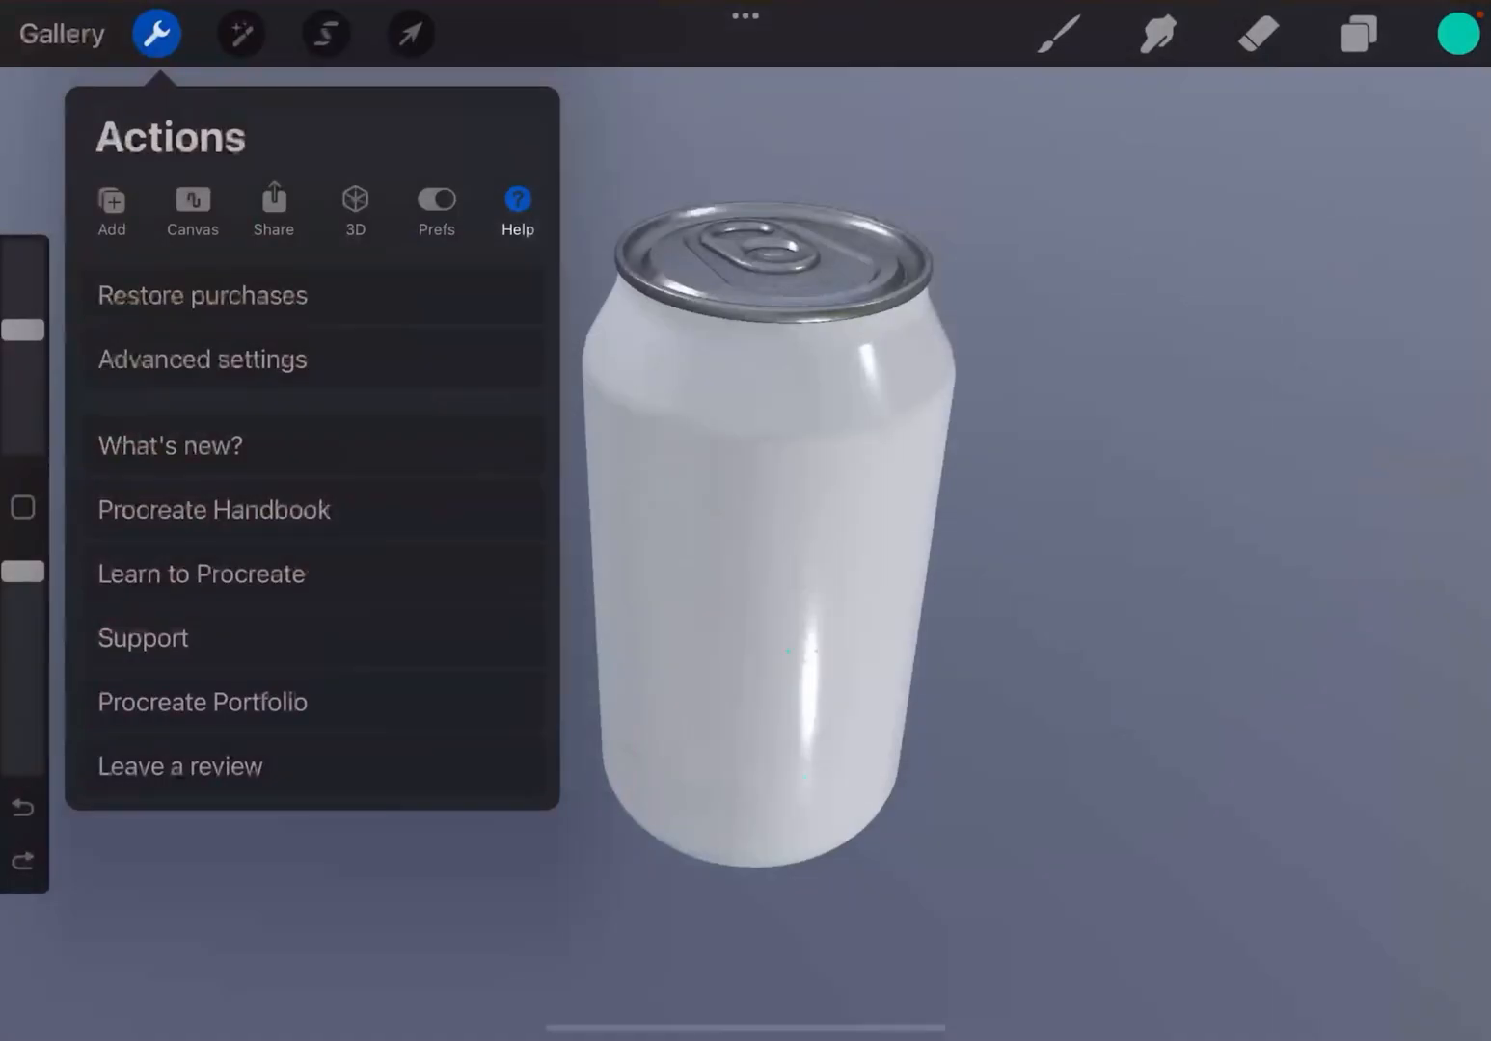
{"action": "left_click", "coordinate": [154, 35]}
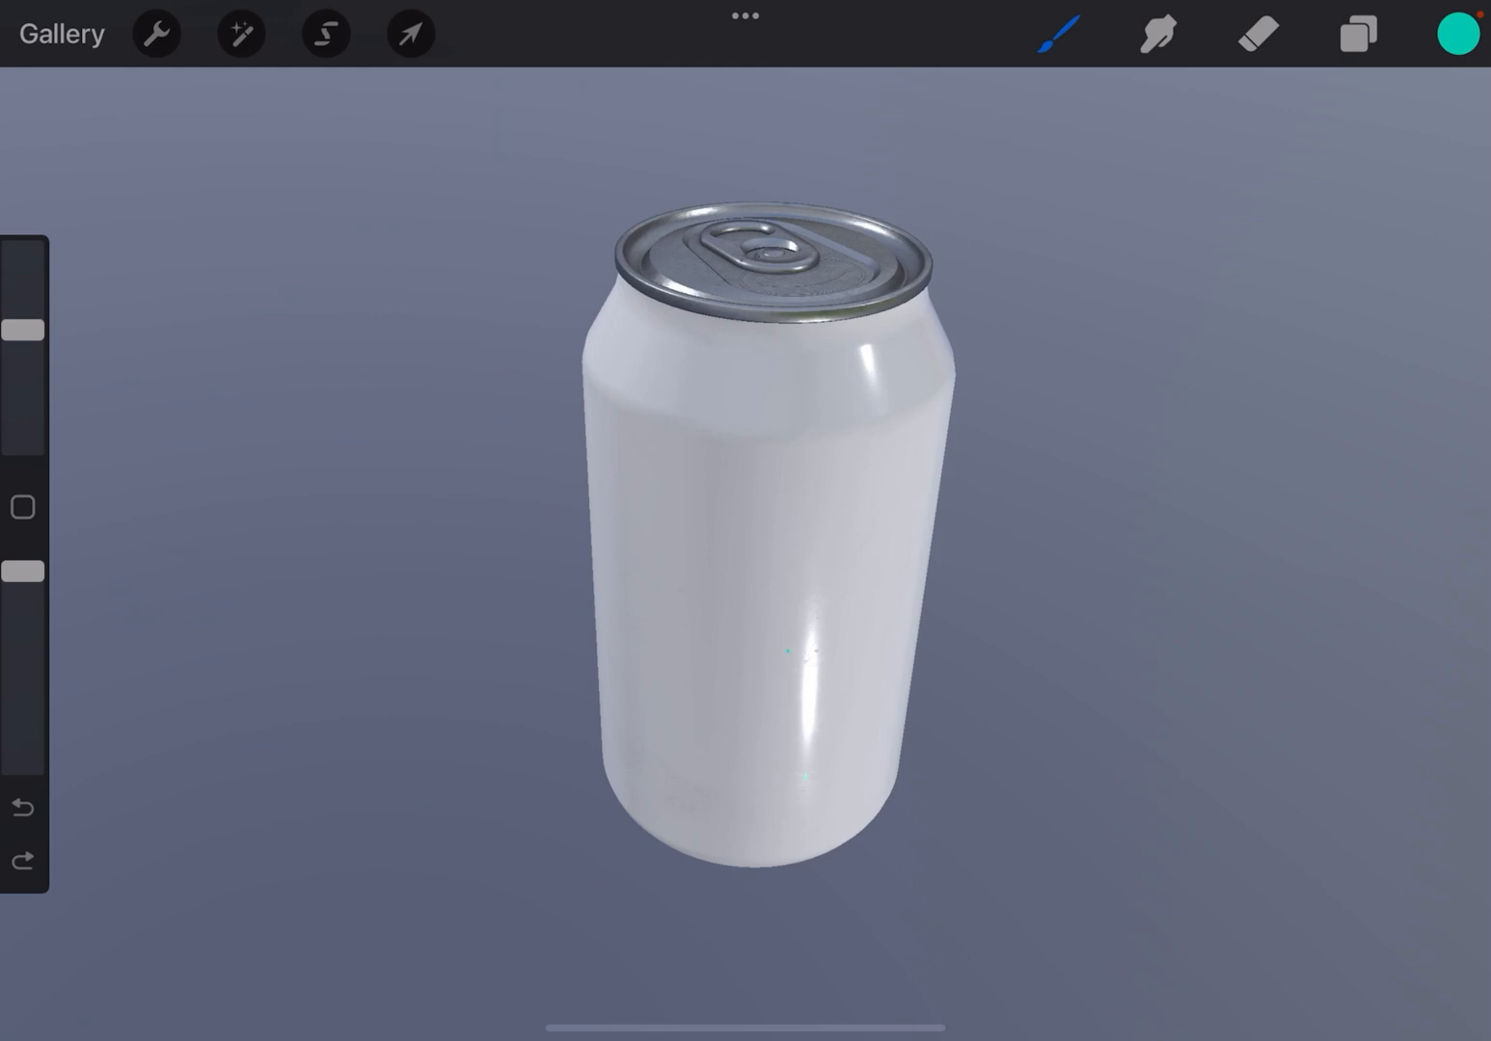
- Return from the Soda Can canvas to the gallery of 3D sample models
{"action": "left_click", "coordinate": [60, 33]}
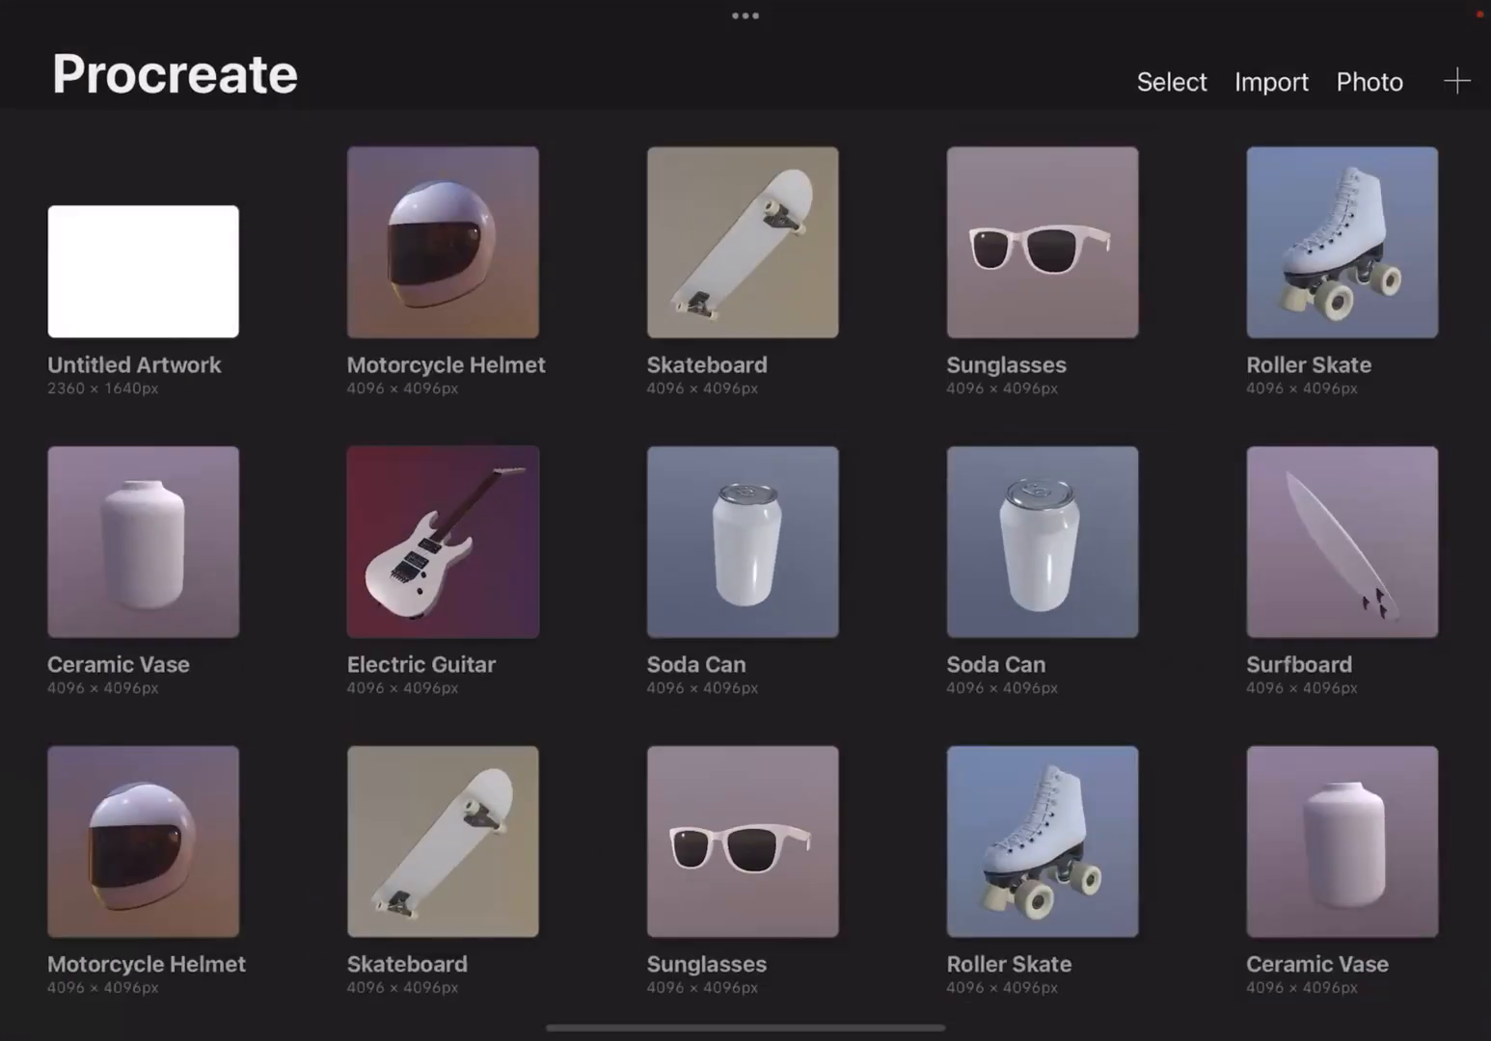